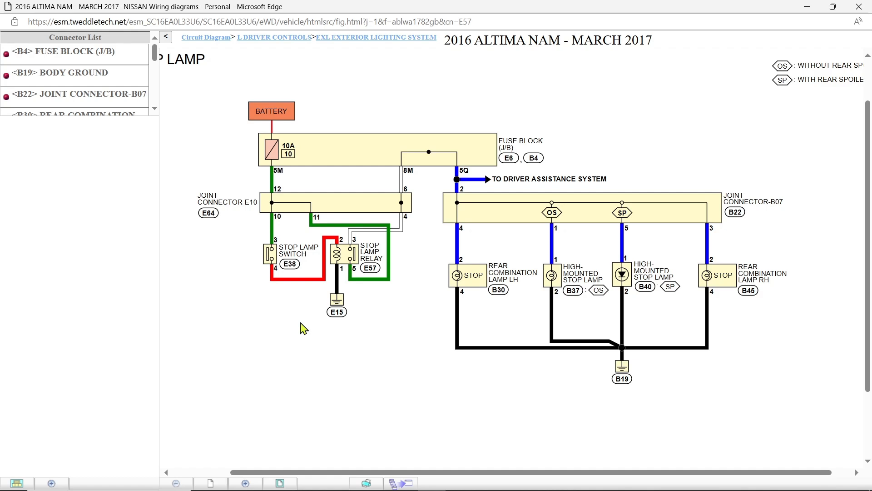
{"action": "mouse_move", "coordinate": [417, 409]}
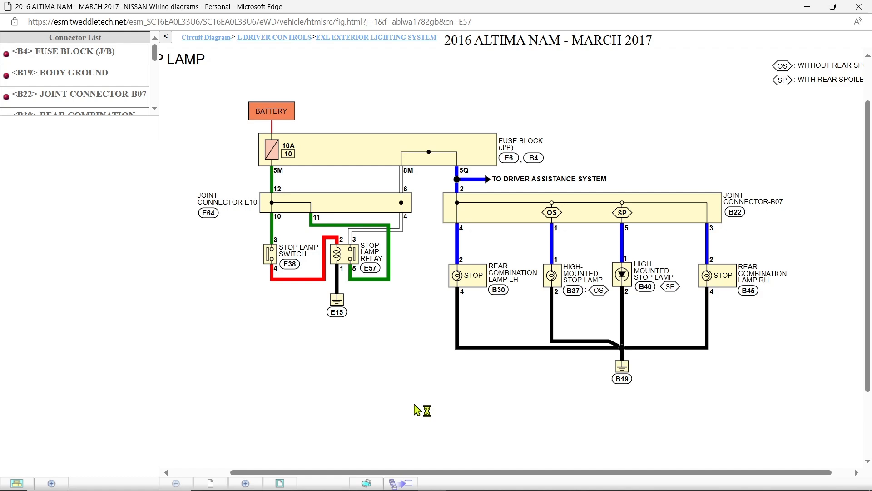
{"action": "mouse_move", "coordinate": [417, 409]}
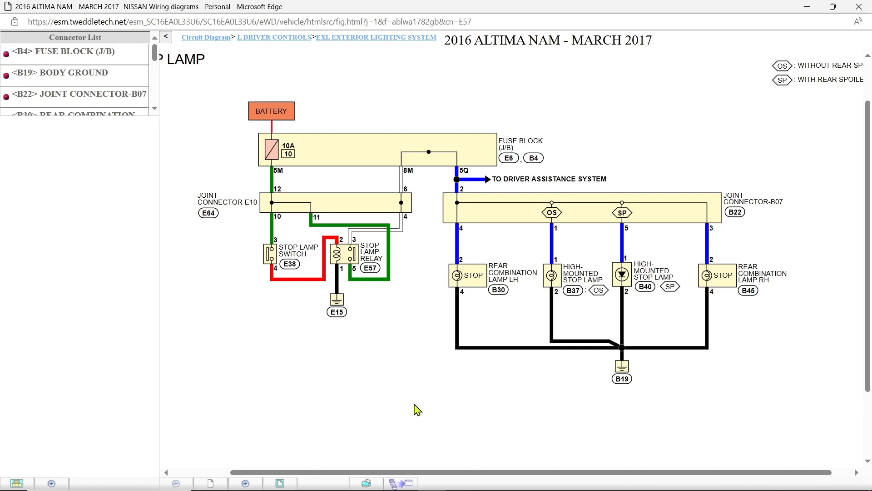
{"action": "mouse_move", "coordinate": [417, 365]}
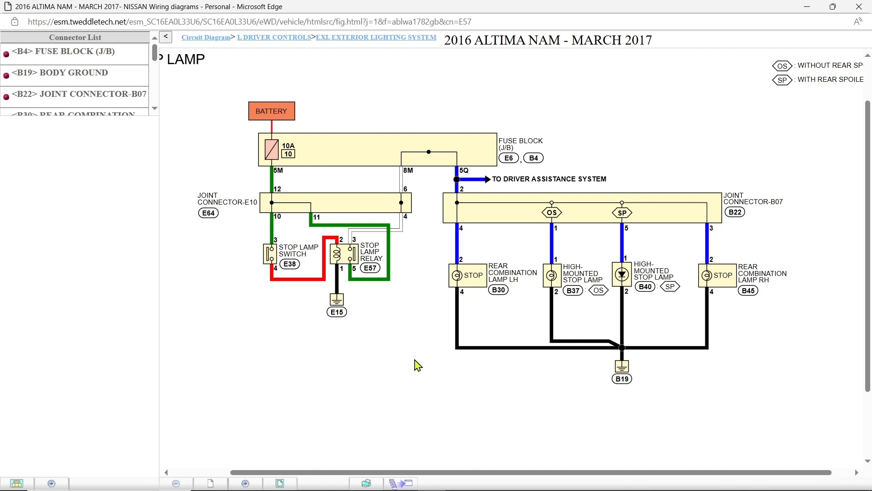
{"action": "mouse_move", "coordinate": [387, 388]}
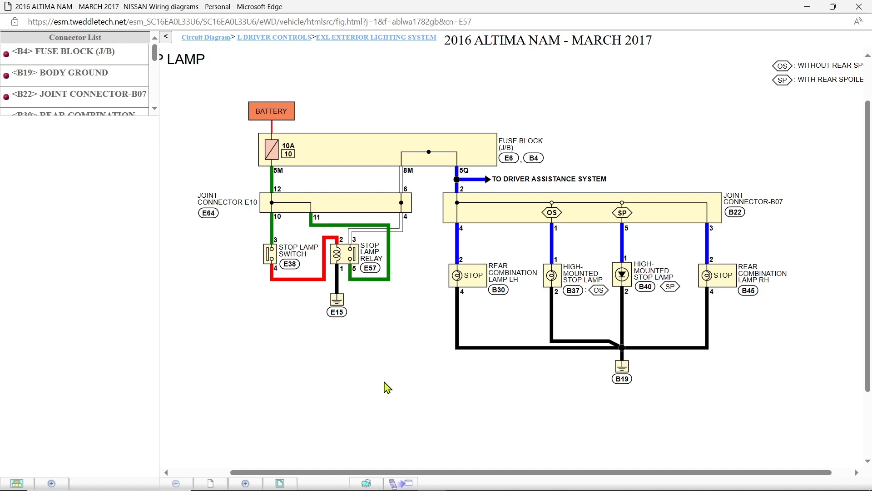
{"action": "mouse_move", "coordinate": [389, 376]}
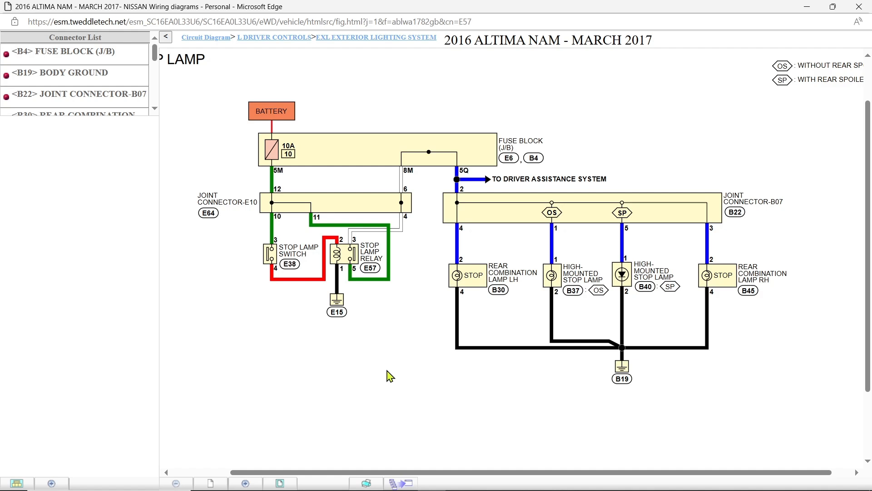
{"action": "mouse_move", "coordinate": [299, 333]}
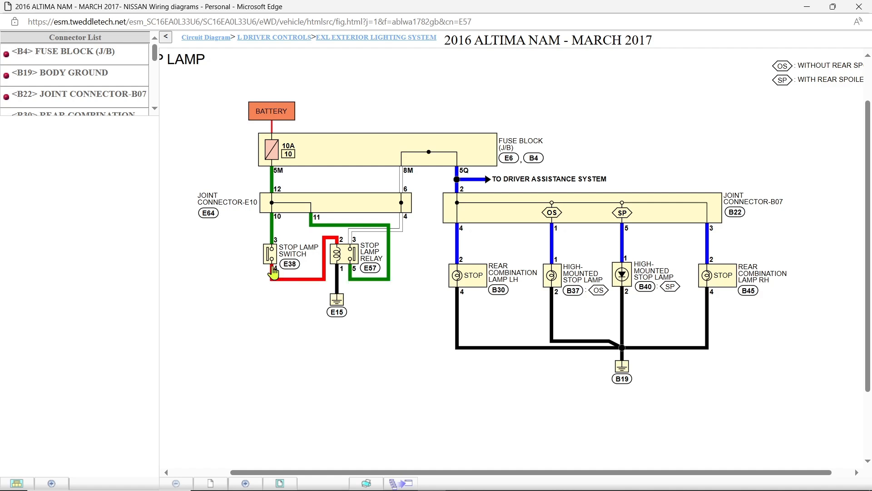
{"action": "mouse_move", "coordinate": [269, 257]}
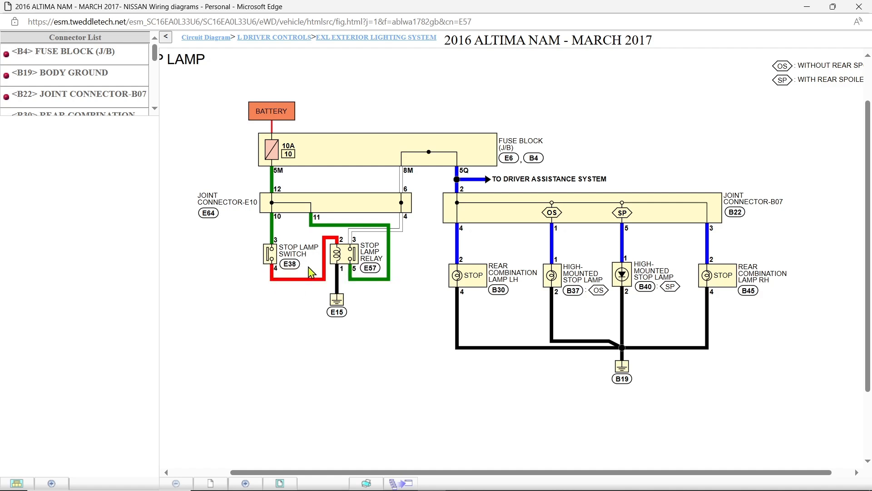
{"action": "mouse_move", "coordinate": [336, 257]}
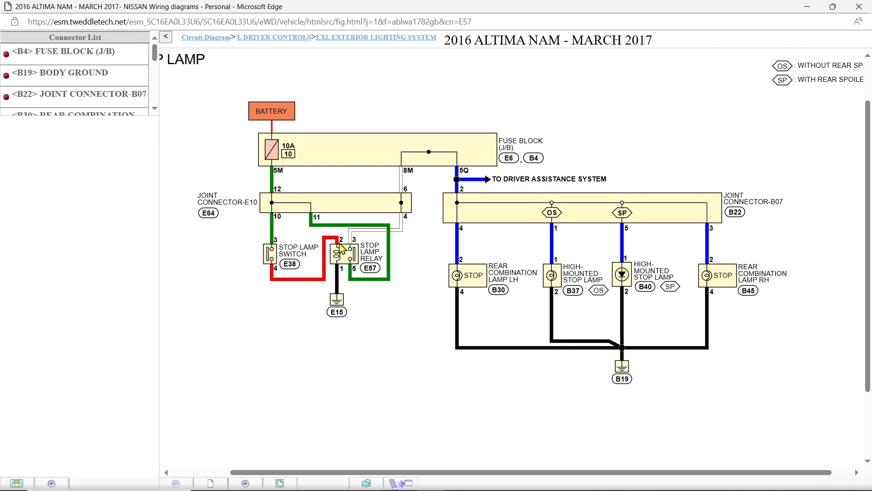
{"action": "mouse_move", "coordinate": [281, 286]}
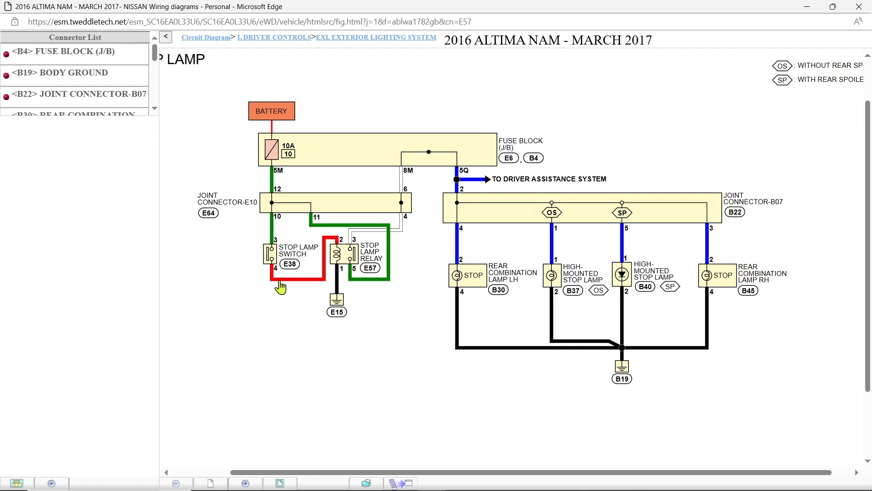
{"action": "mouse_move", "coordinate": [336, 266]}
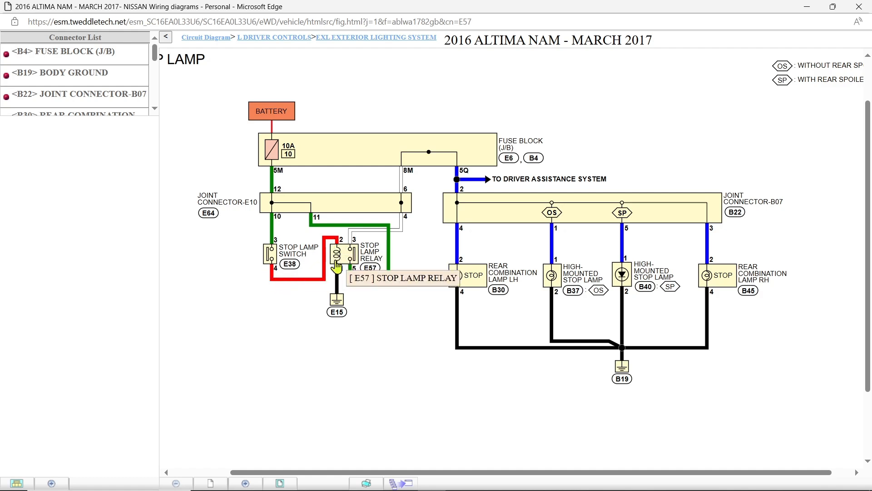
{"action": "mouse_move", "coordinate": [338, 269]}
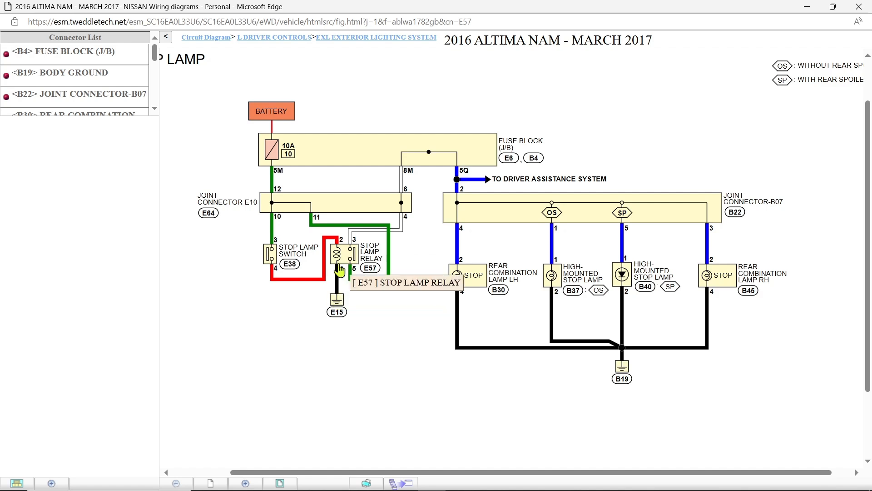
{"action": "mouse_move", "coordinate": [348, 259]}
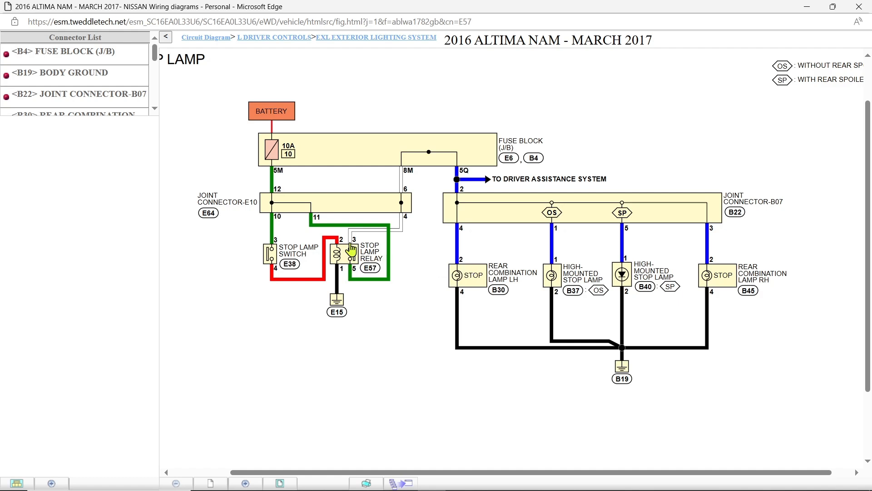
{"action": "mouse_move", "coordinate": [384, 237]}
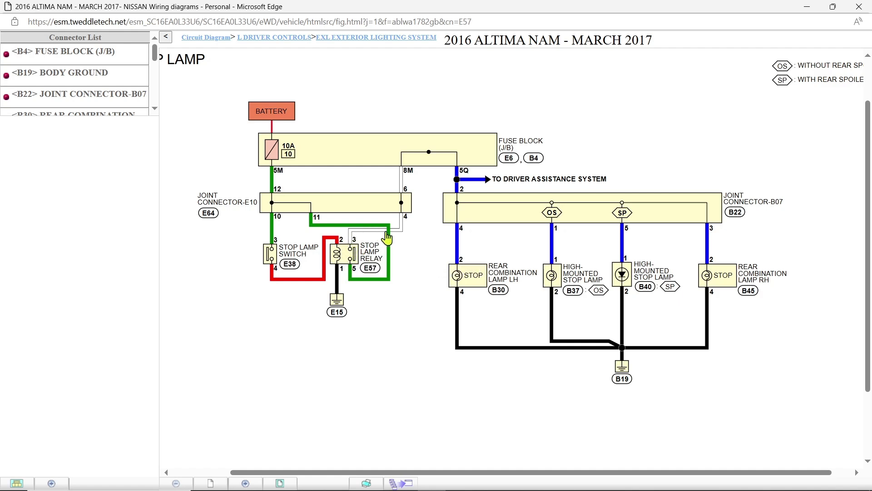
{"action": "mouse_move", "coordinate": [426, 175]}
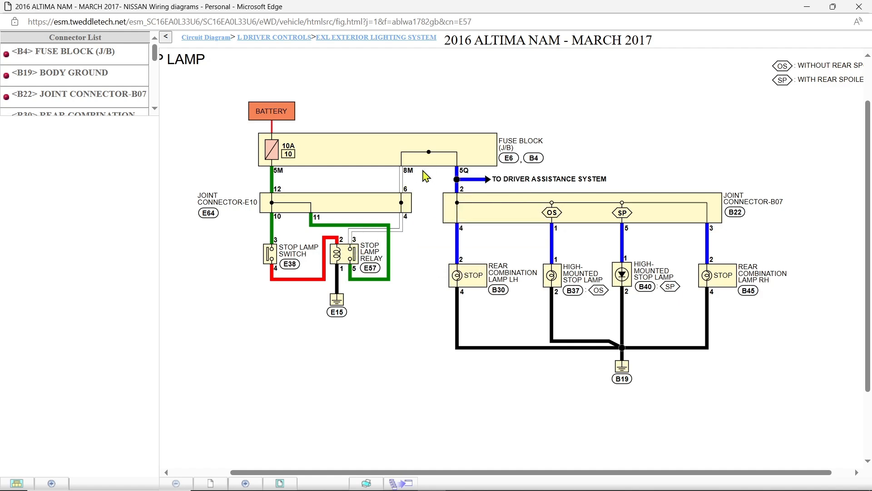
{"action": "mouse_move", "coordinate": [266, 255]}
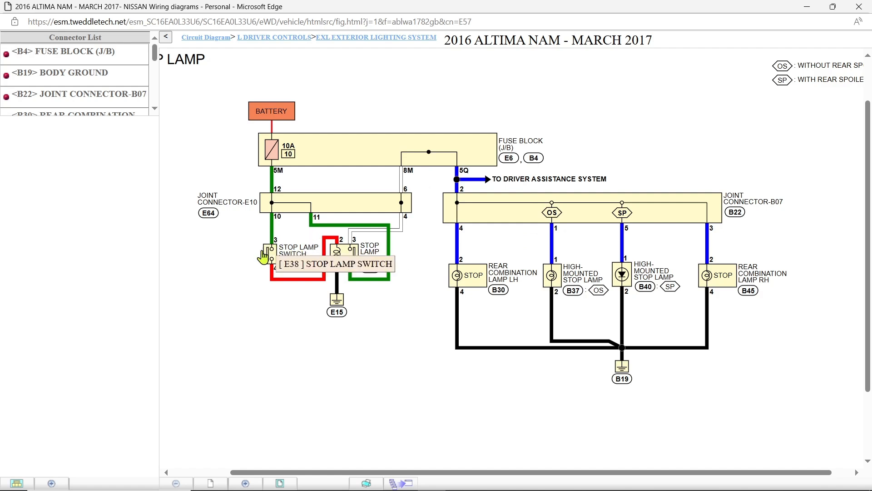
{"action": "mouse_move", "coordinate": [349, 254]}
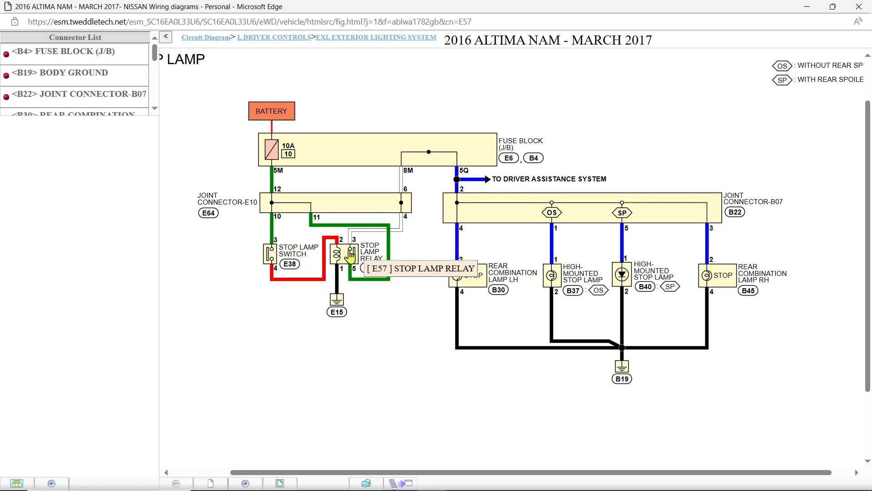
{"action": "mouse_move", "coordinate": [288, 288]}
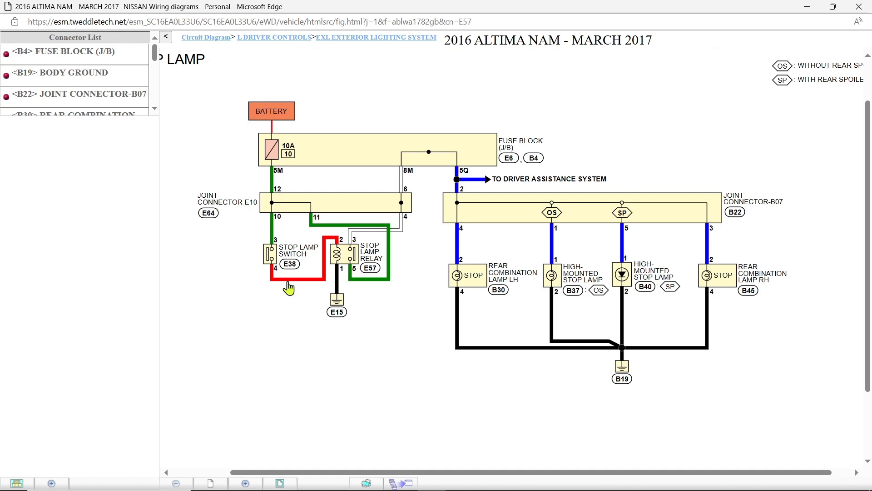
{"action": "mouse_move", "coordinate": [311, 281]}
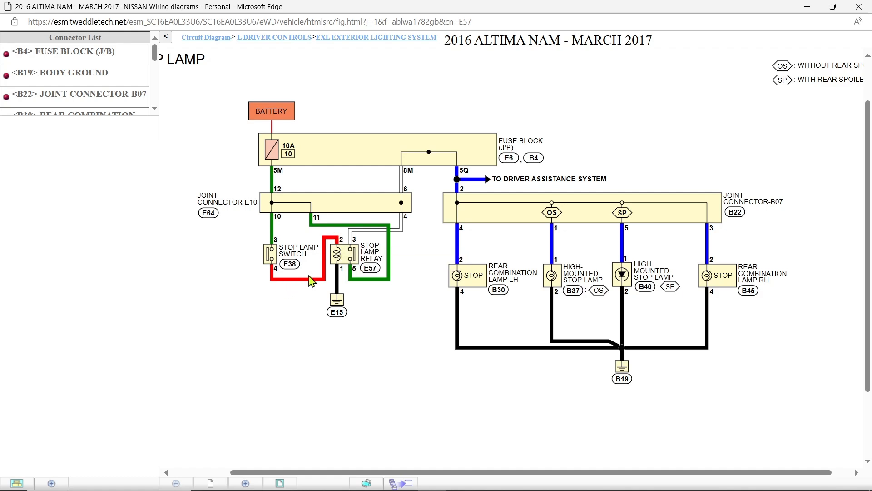
{"action": "mouse_move", "coordinate": [349, 322]}
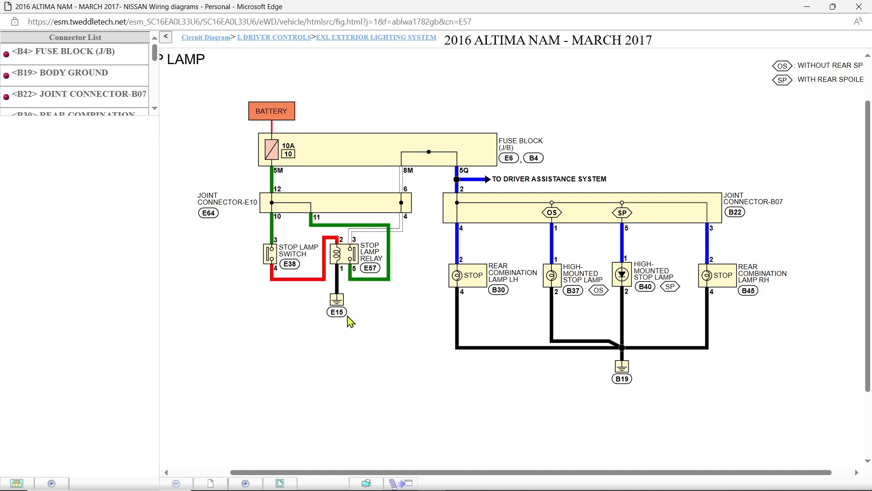
{"action": "mouse_move", "coordinate": [270, 256]}
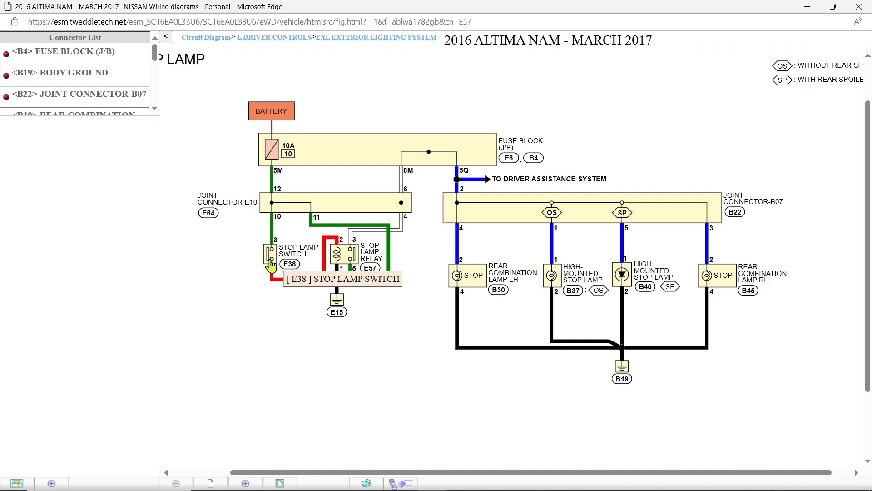
{"action": "mouse_move", "coordinate": [418, 234]}
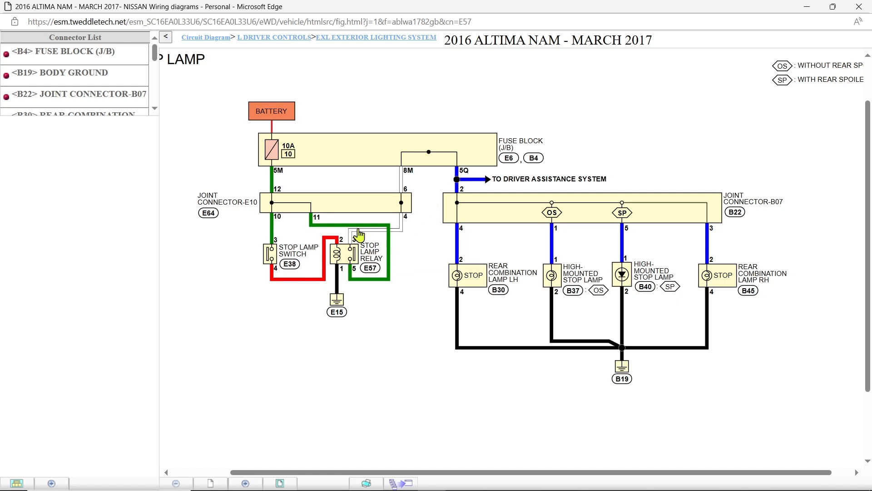
{"action": "mouse_move", "coordinate": [628, 222]}
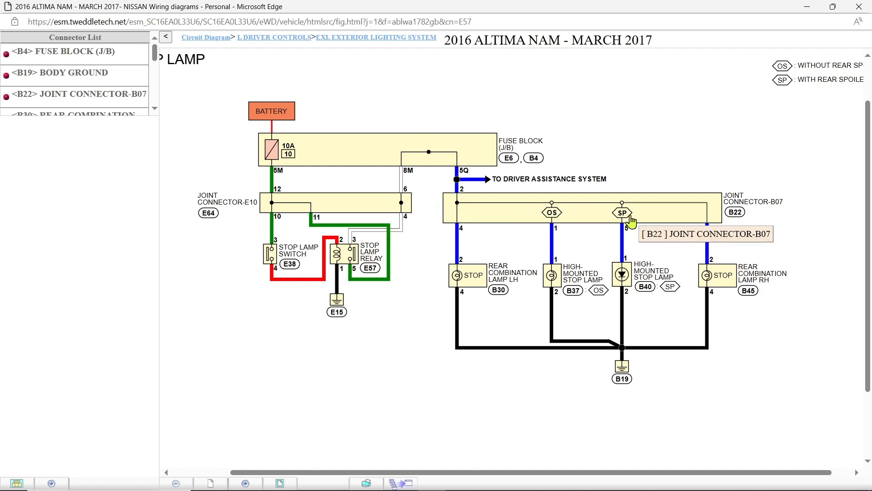
{"action": "mouse_move", "coordinate": [611, 300]}
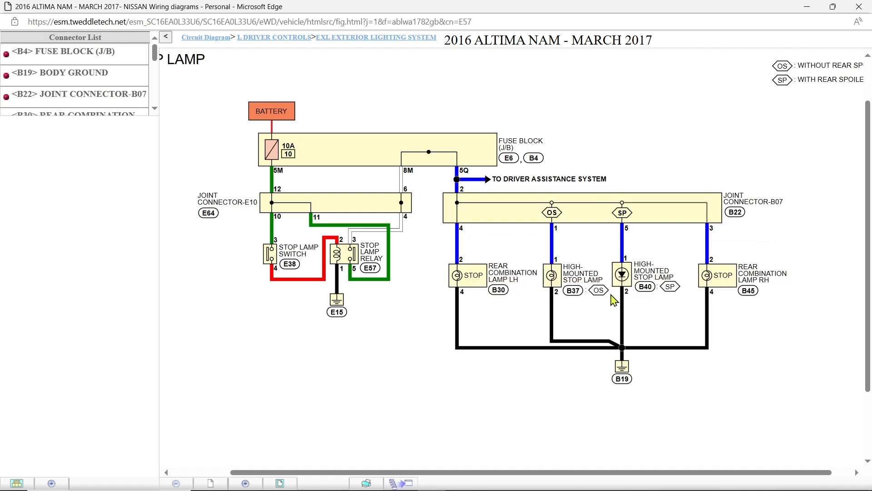
{"action": "mouse_move", "coordinate": [339, 259]}
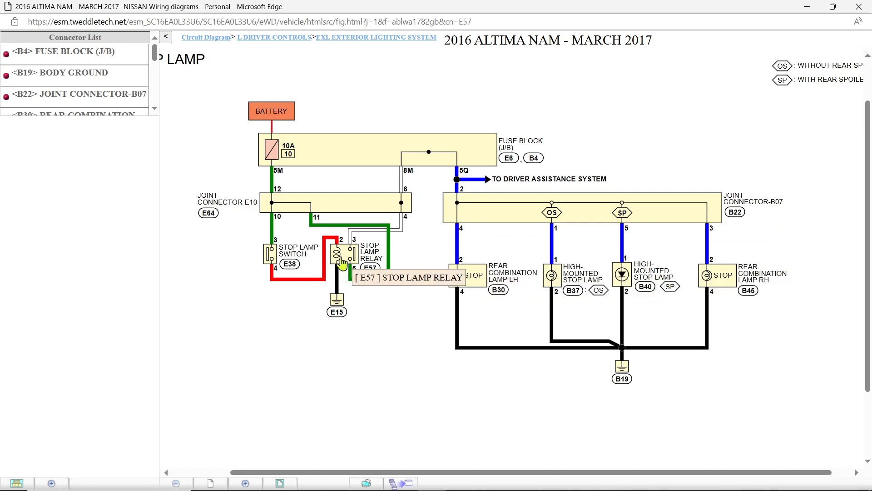
Load the E57 stop lamp relay Connector Detail and scroll to its linked circuit diagrams and harness layout.
{"action": "left_click", "coordinate": [341, 254]}
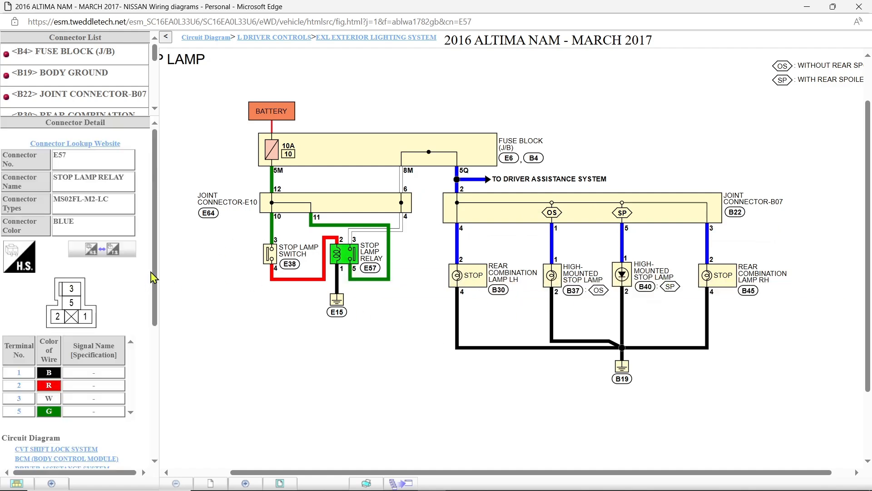
{"action": "scroll", "scroll_direction": "down", "scroll_amount": 3}
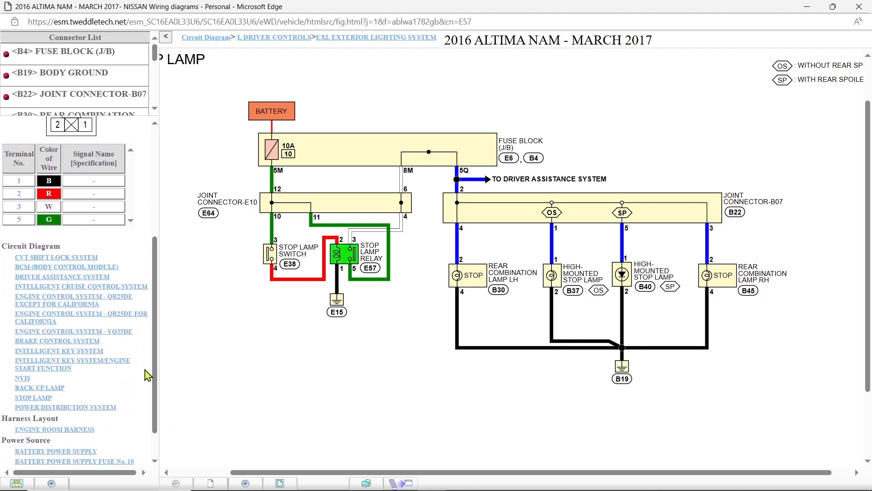
{"action": "mouse_move", "coordinate": [33, 398]}
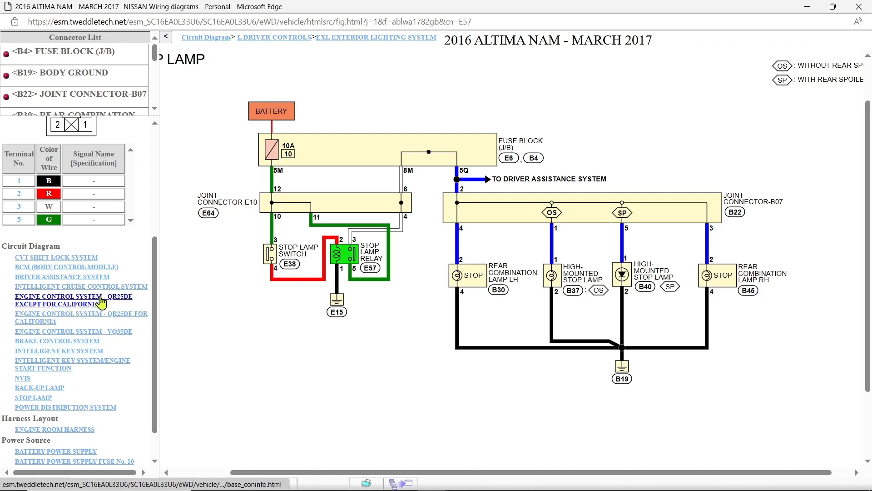
{"action": "mouse_move", "coordinate": [93, 284]}
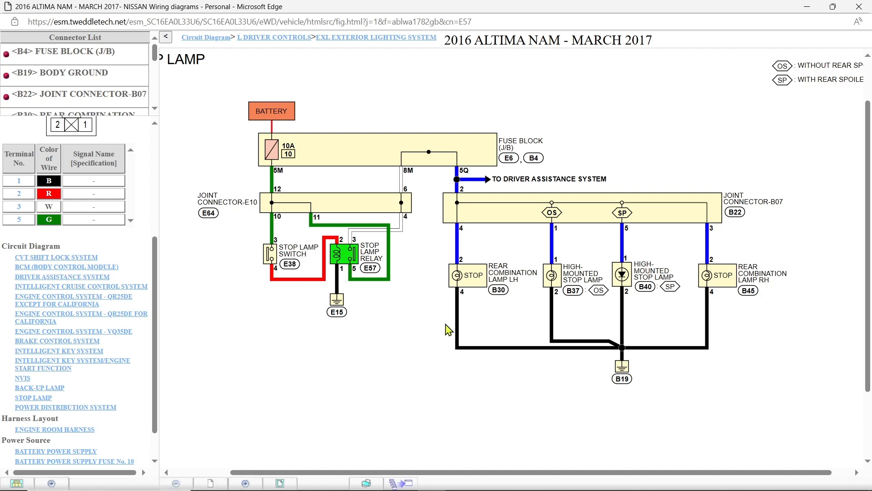
{"action": "mouse_move", "coordinate": [470, 303]}
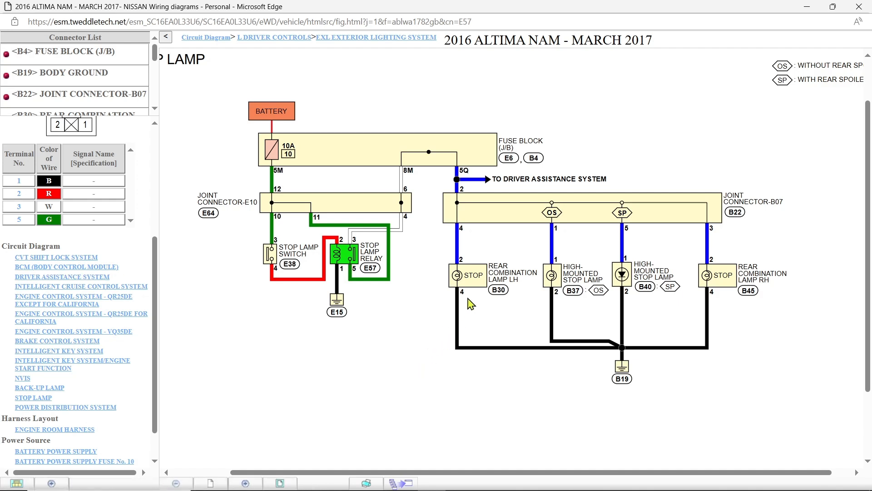
{"action": "mouse_move", "coordinate": [472, 262]}
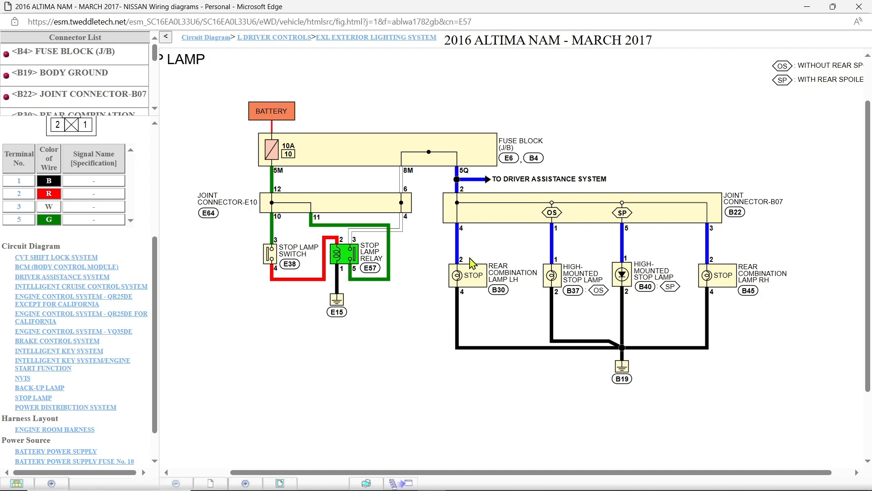
{"action": "mouse_move", "coordinate": [418, 312]}
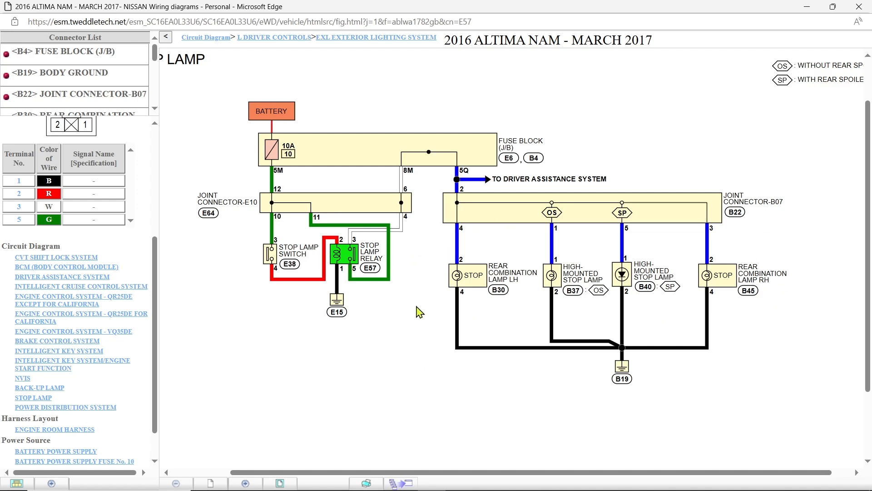
{"action": "mouse_move", "coordinate": [330, 253]}
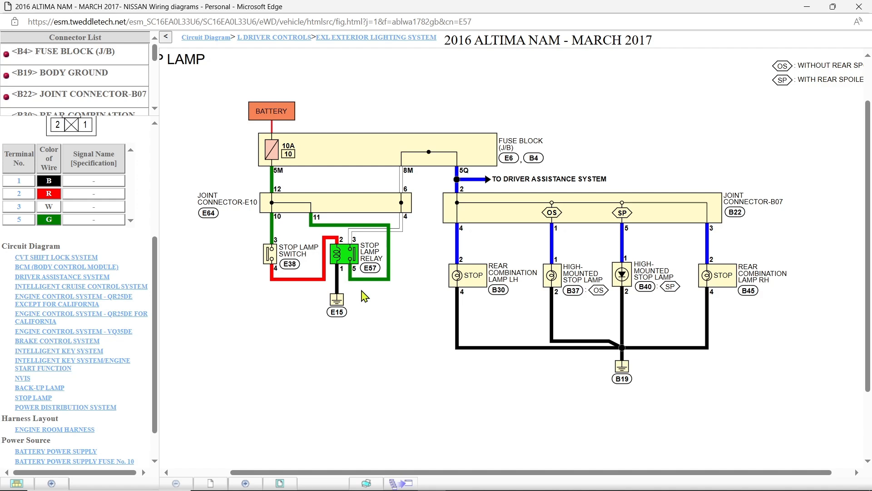
{"action": "mouse_move", "coordinate": [435, 237]}
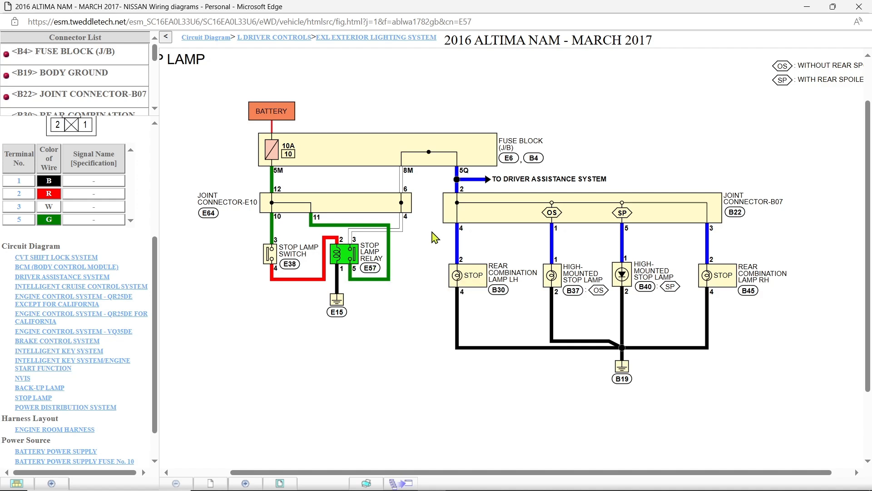